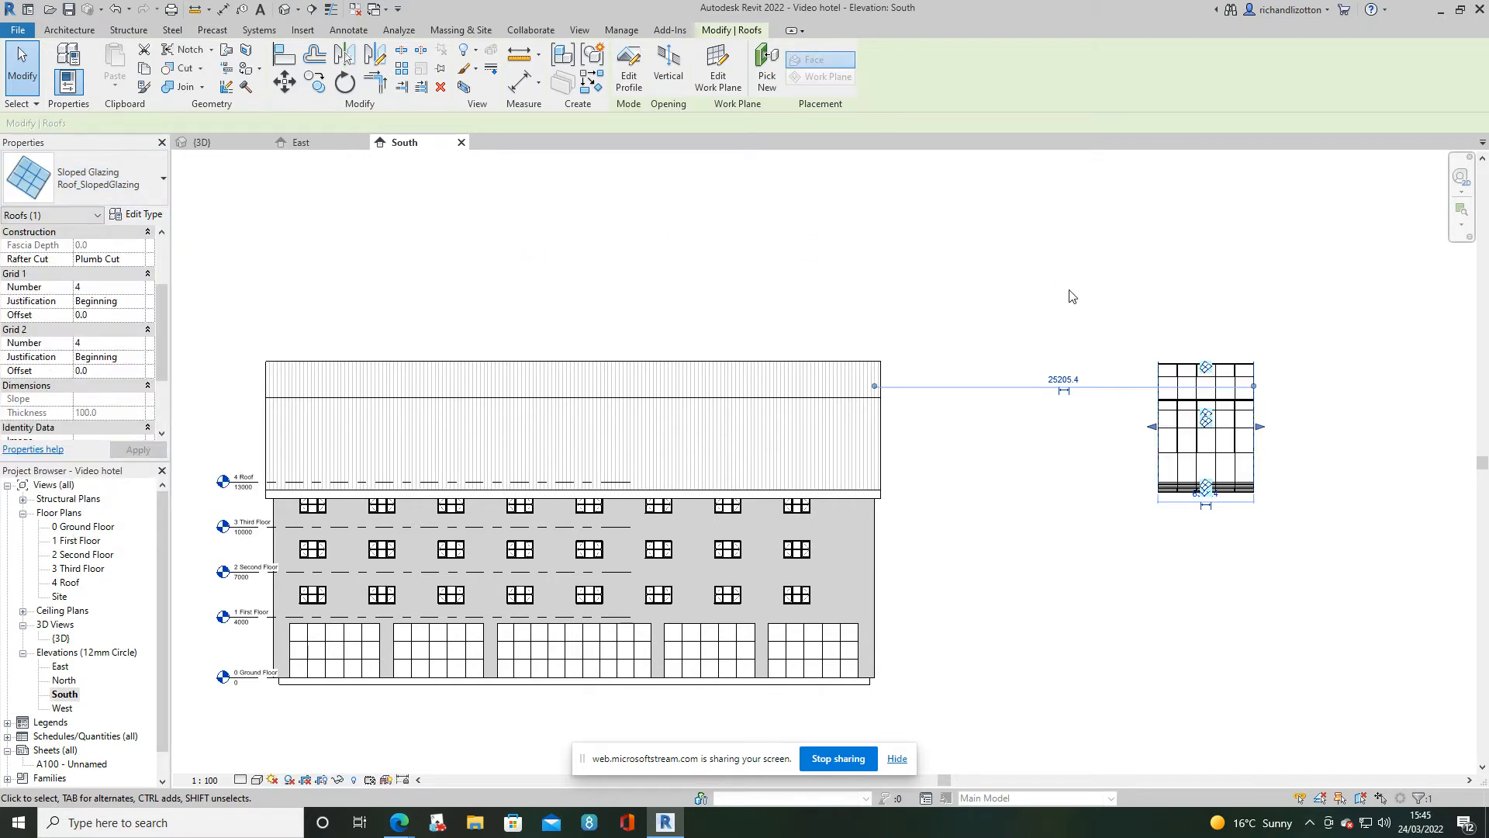
pyautogui.moveTo(1023, 439)
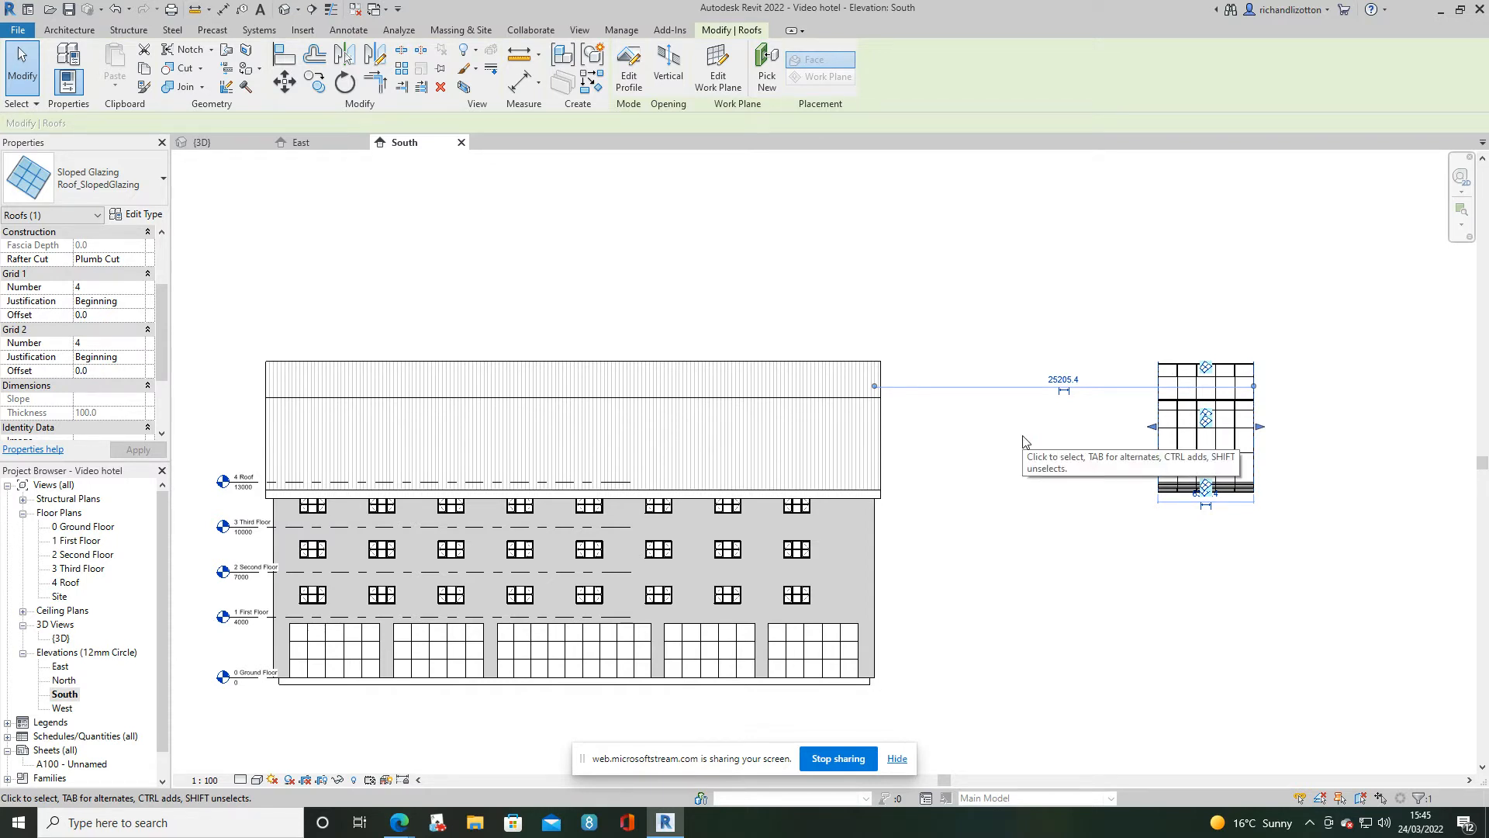
# Set the roof light's Grid 2 Number to 6 in Properties and apply it
pyautogui.click(200, 141)
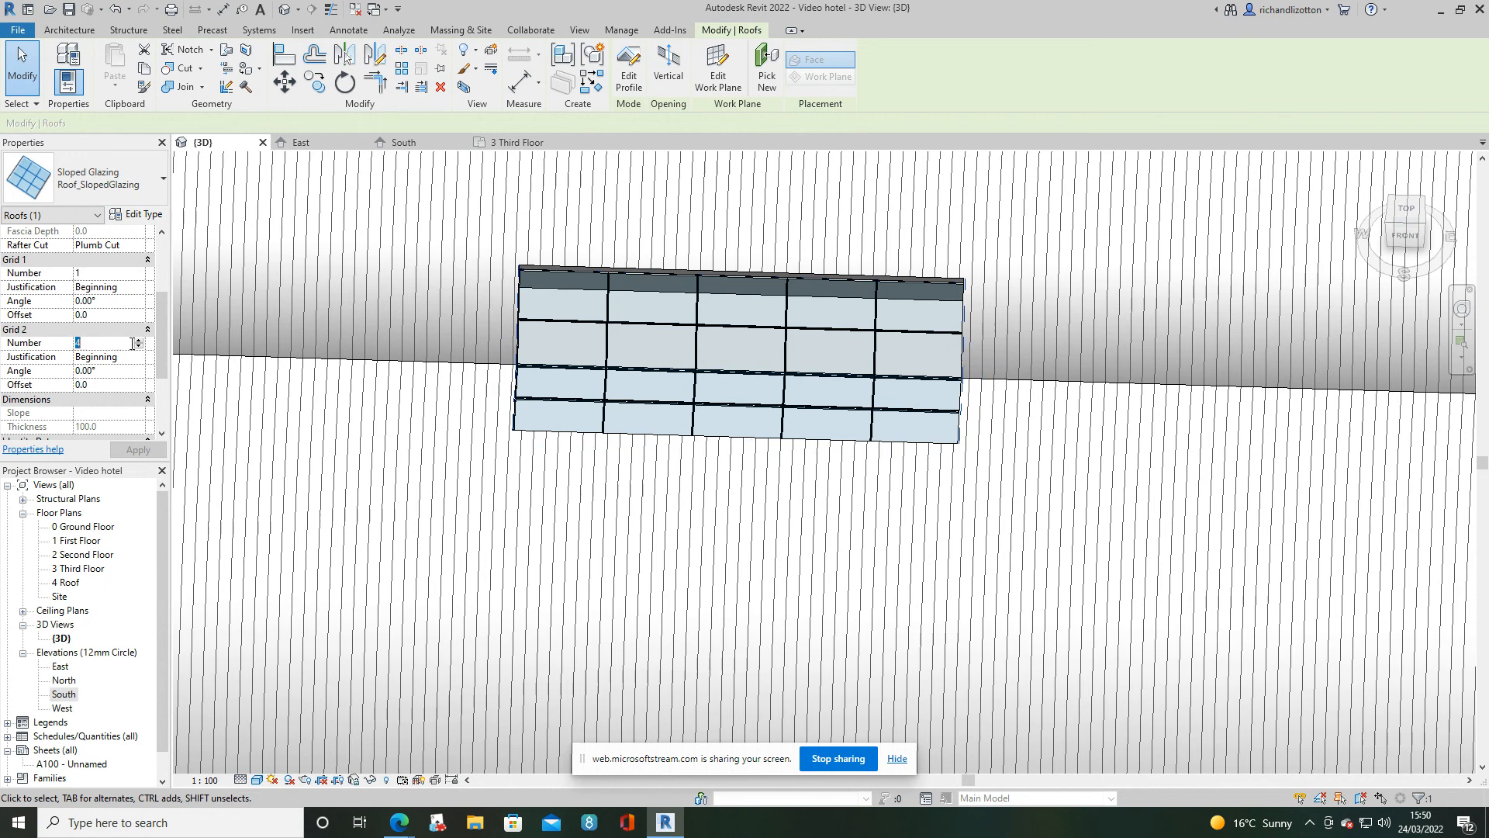
pyautogui.click(138, 450)
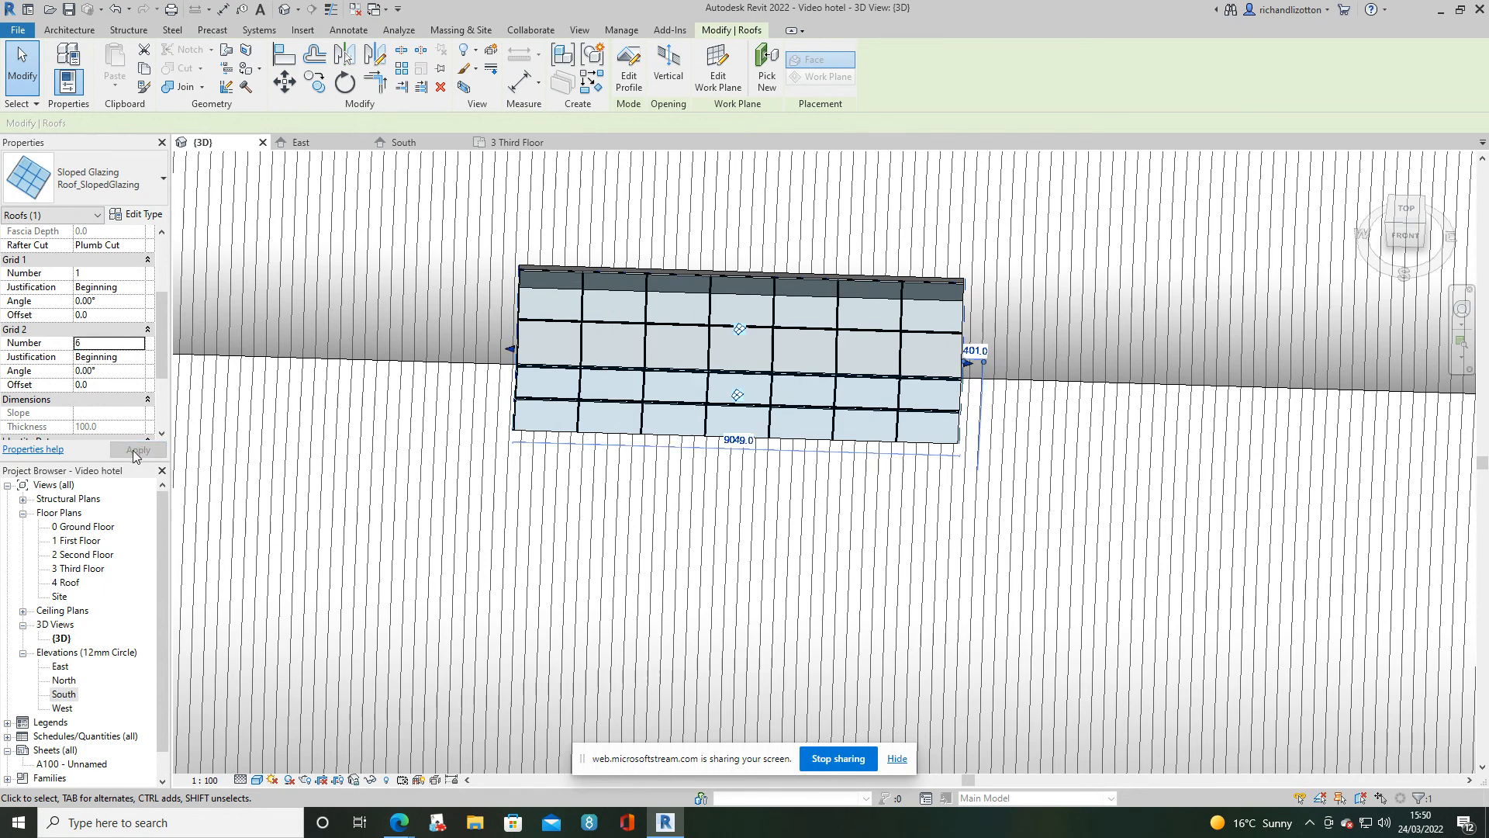